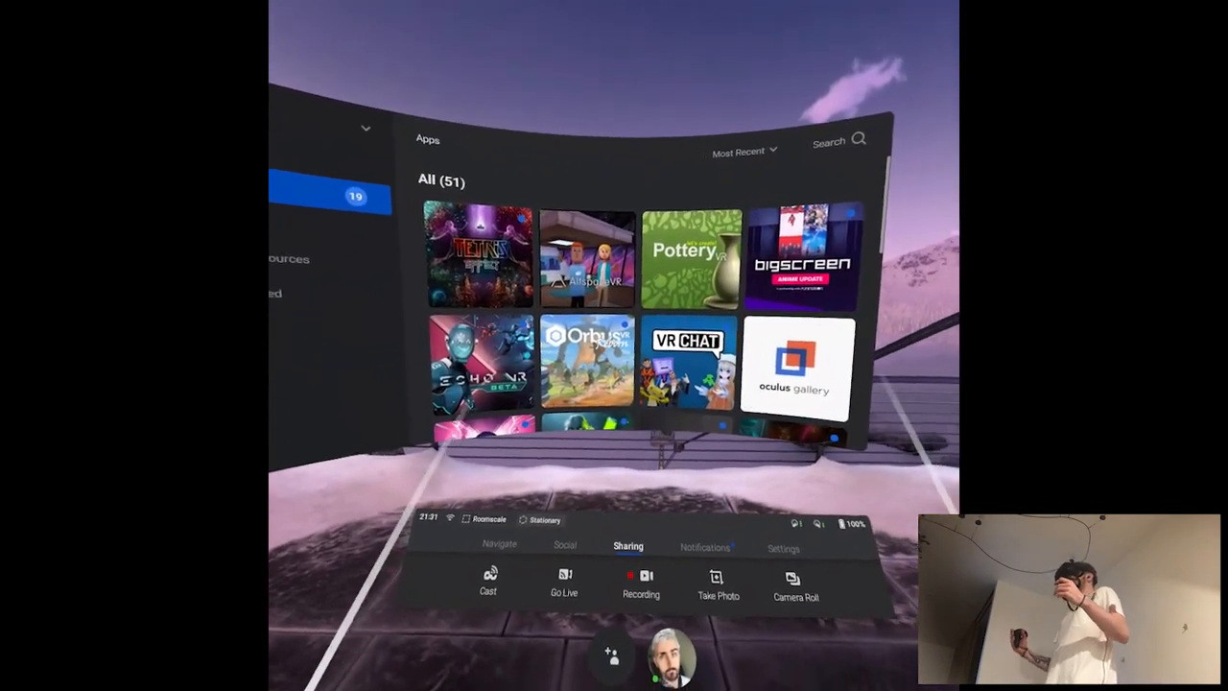
mouse_move(614, 345)
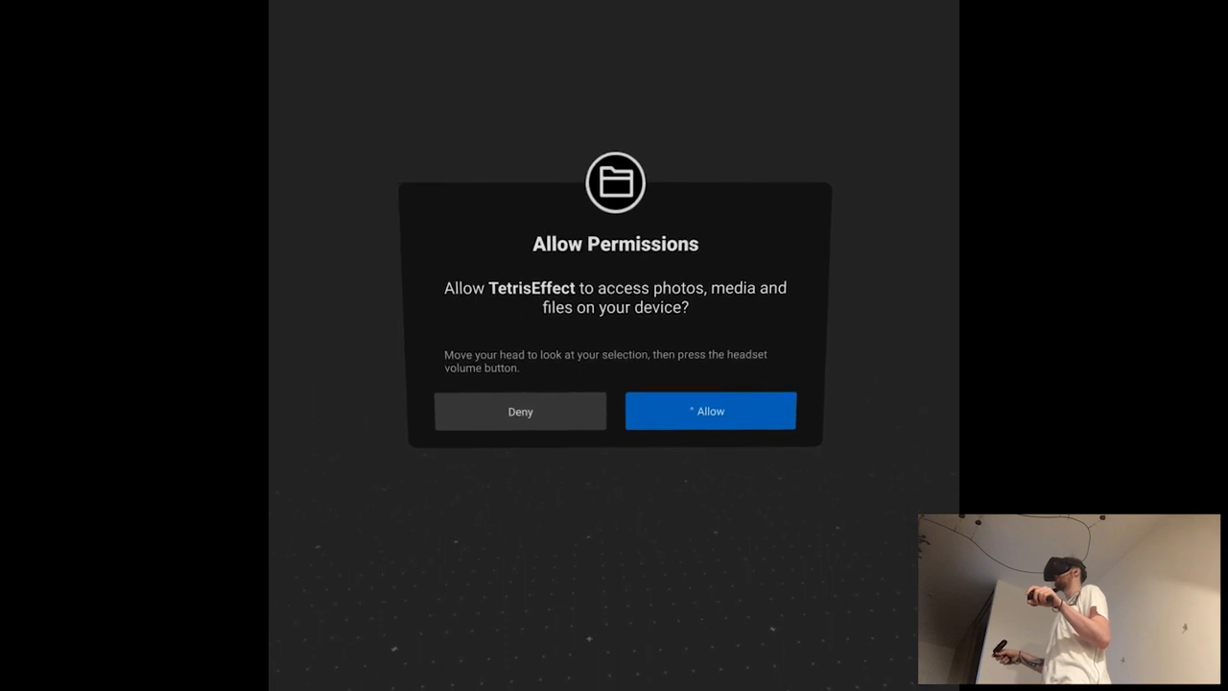
left_click(710, 411)
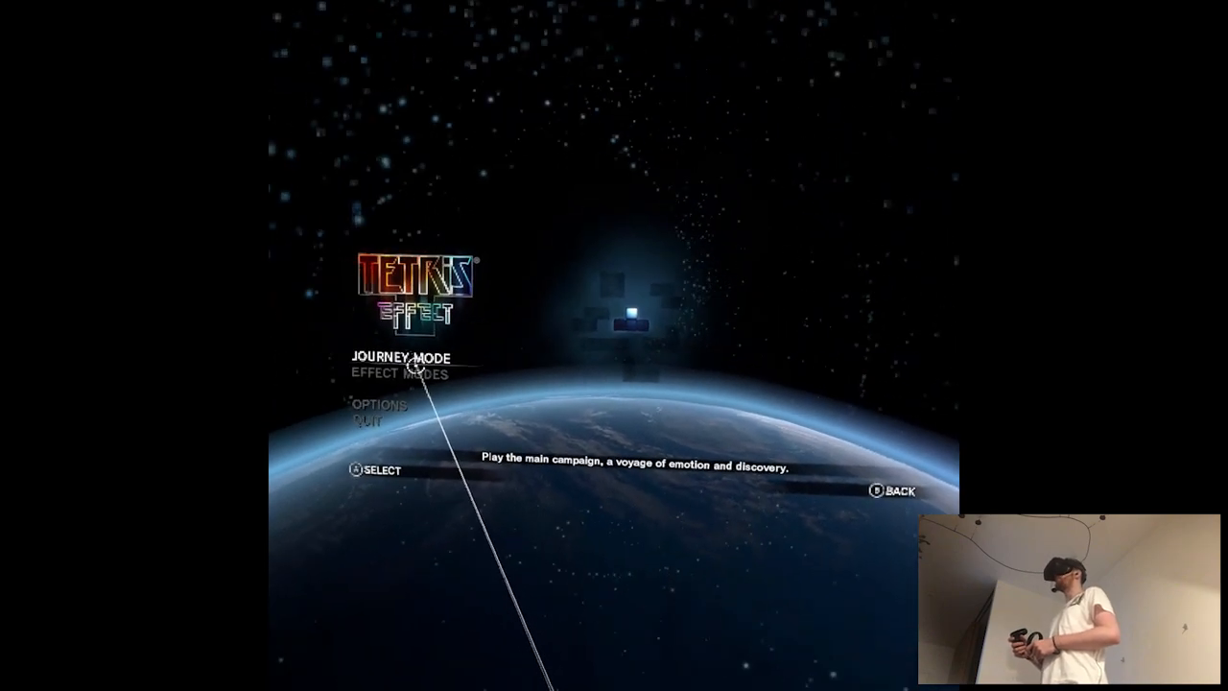
Move down the main menu and select OPTIONS to reach the Options screen.
key("Down")
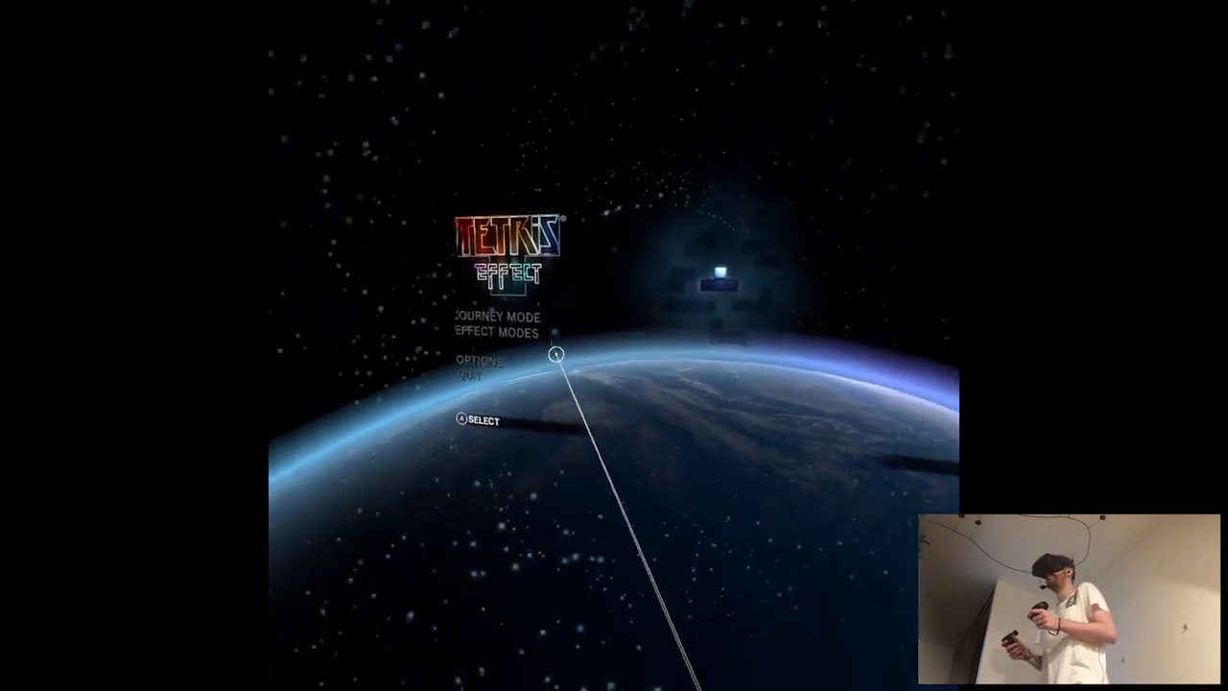
left_click(482, 361)
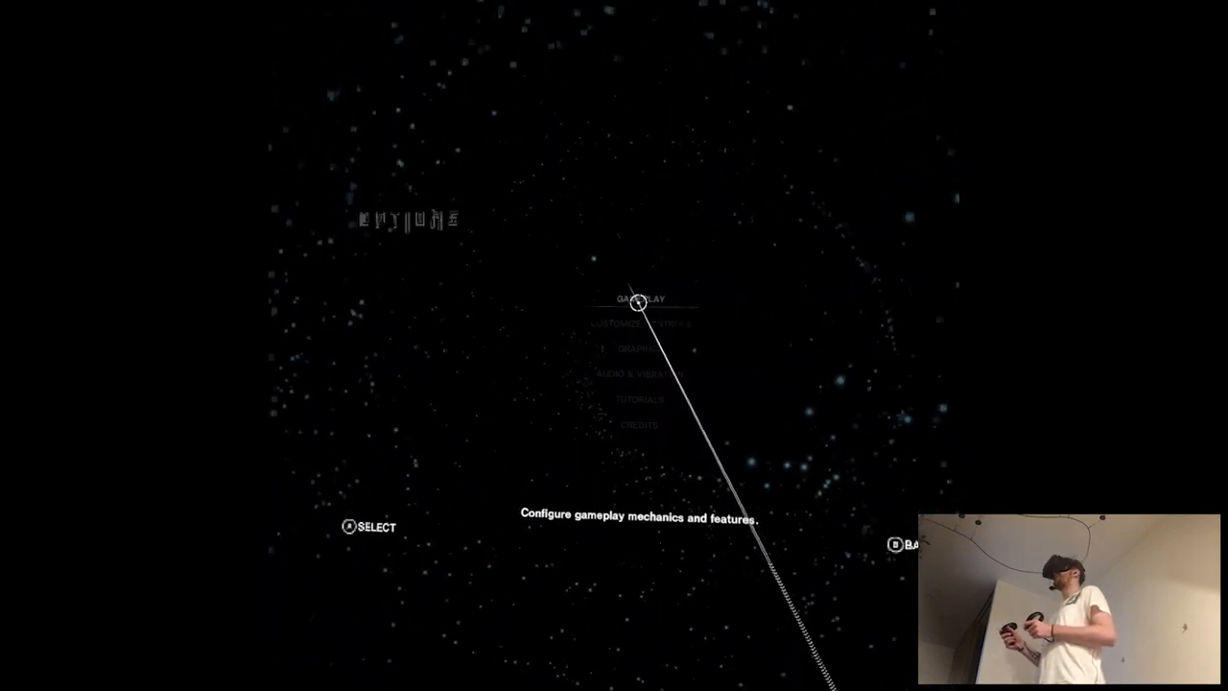
left_click(638, 299)
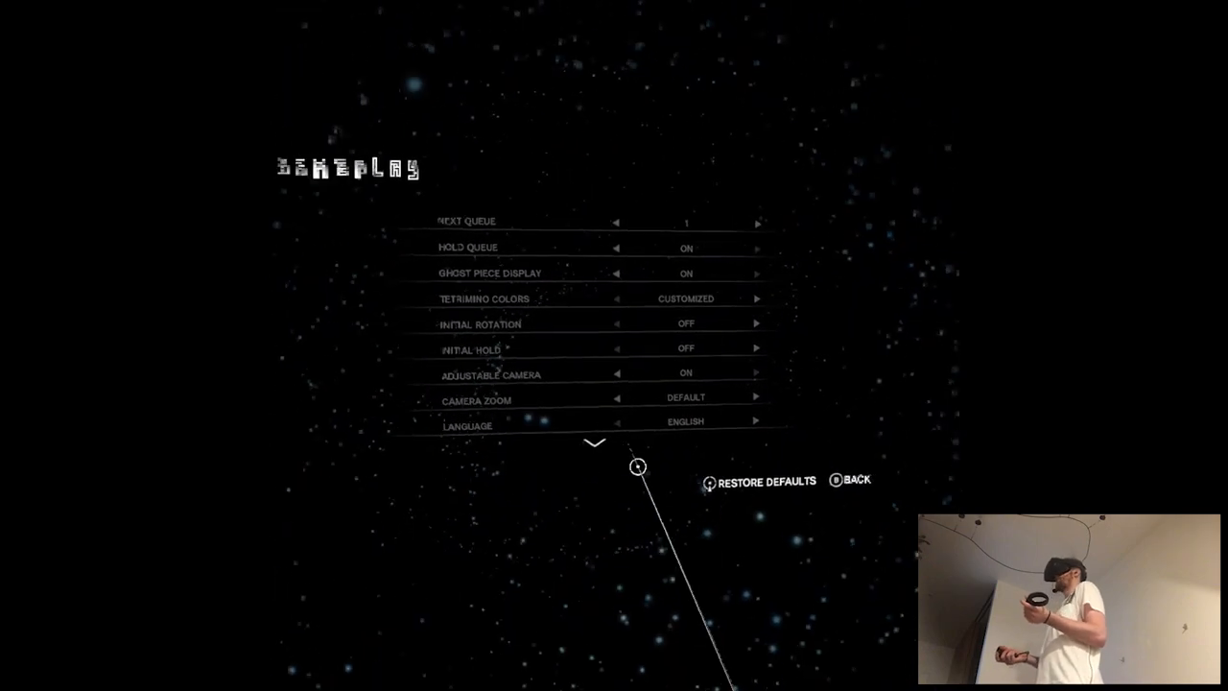
scroll("down", 3)
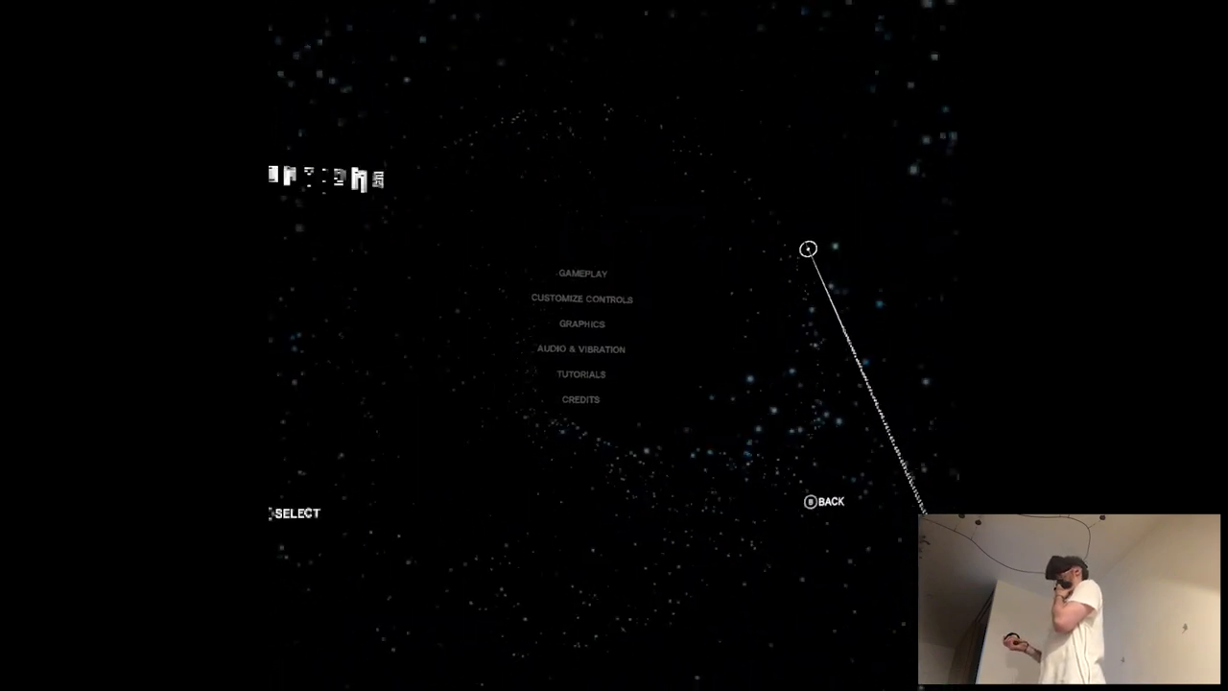
left_click(580, 322)
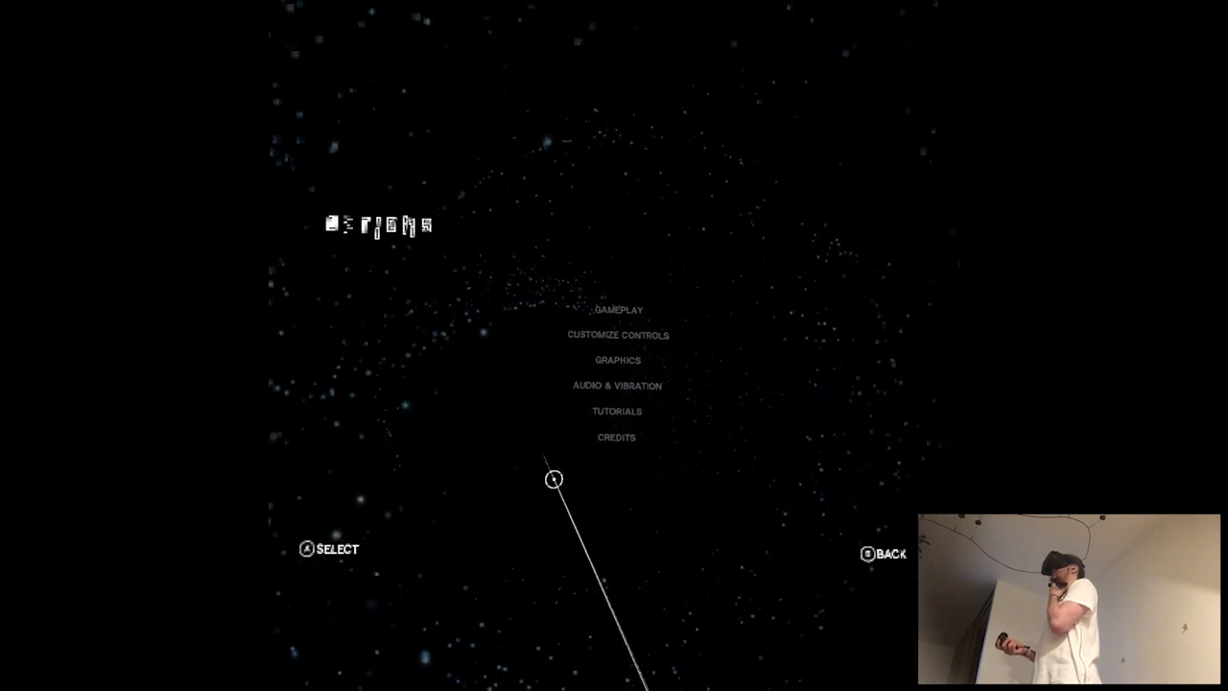
Enter Tutorials from the main menu and start The Basics lesson.
left_click(616, 411)
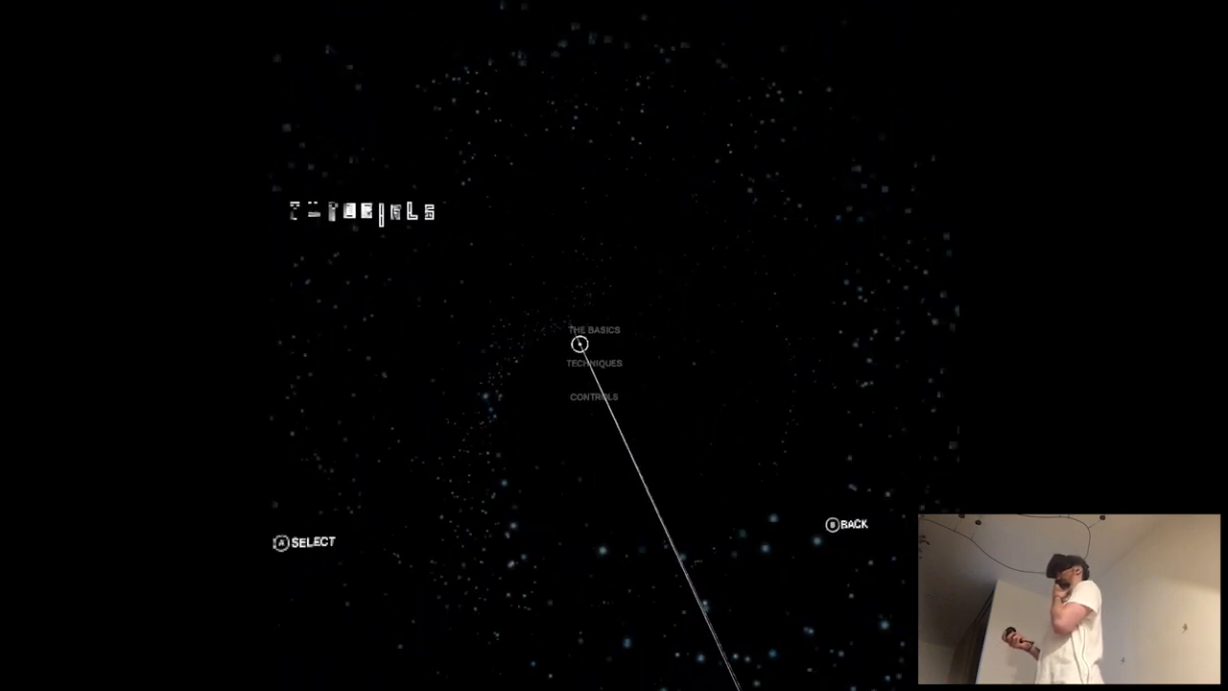
left_click(595, 330)
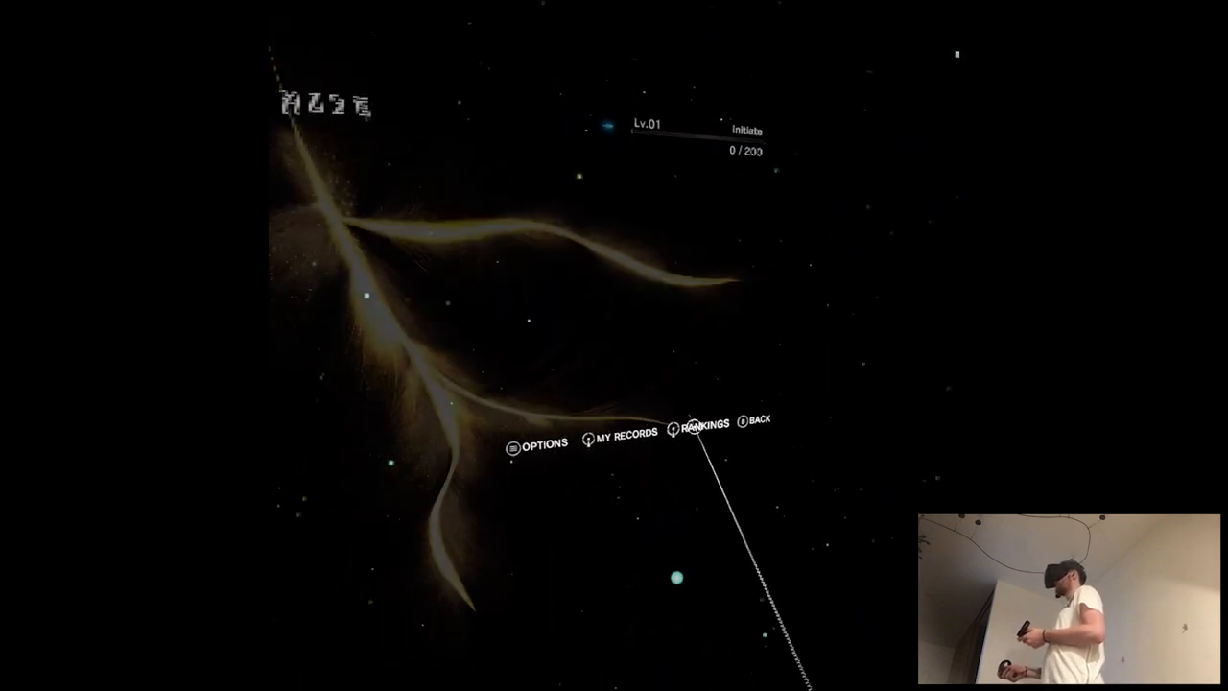
Select Journey Mode from the main menu to reach its Play screen.
left_click(704, 427)
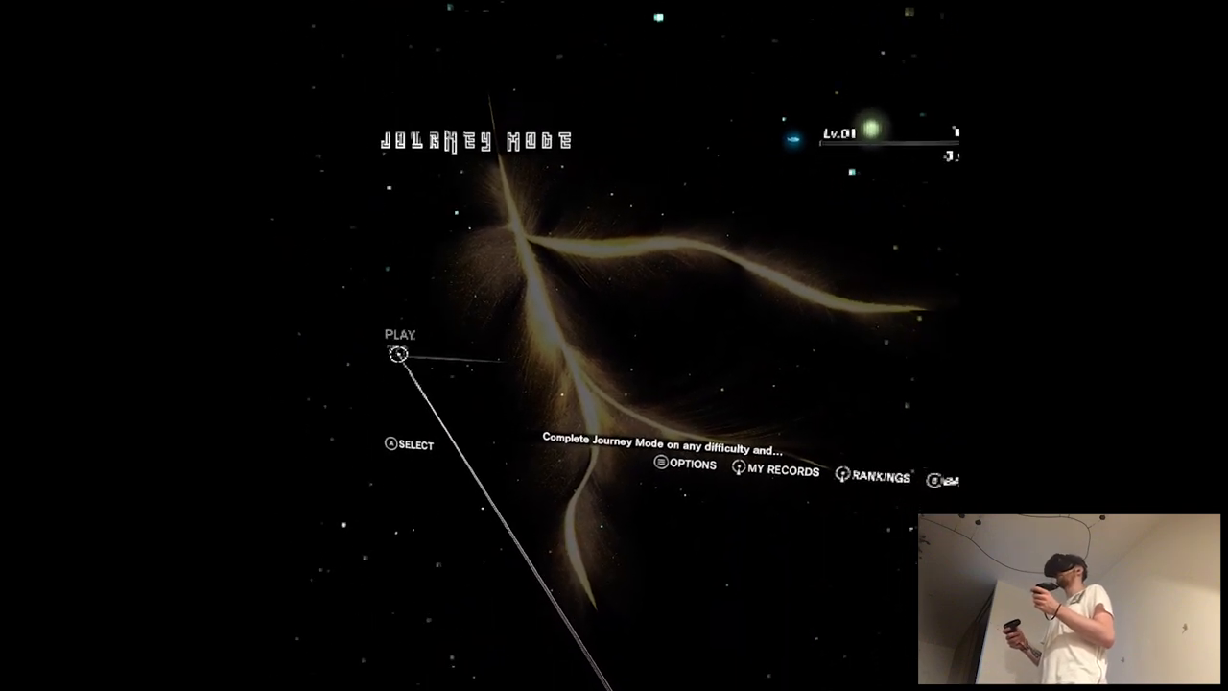
left_click(399, 353)
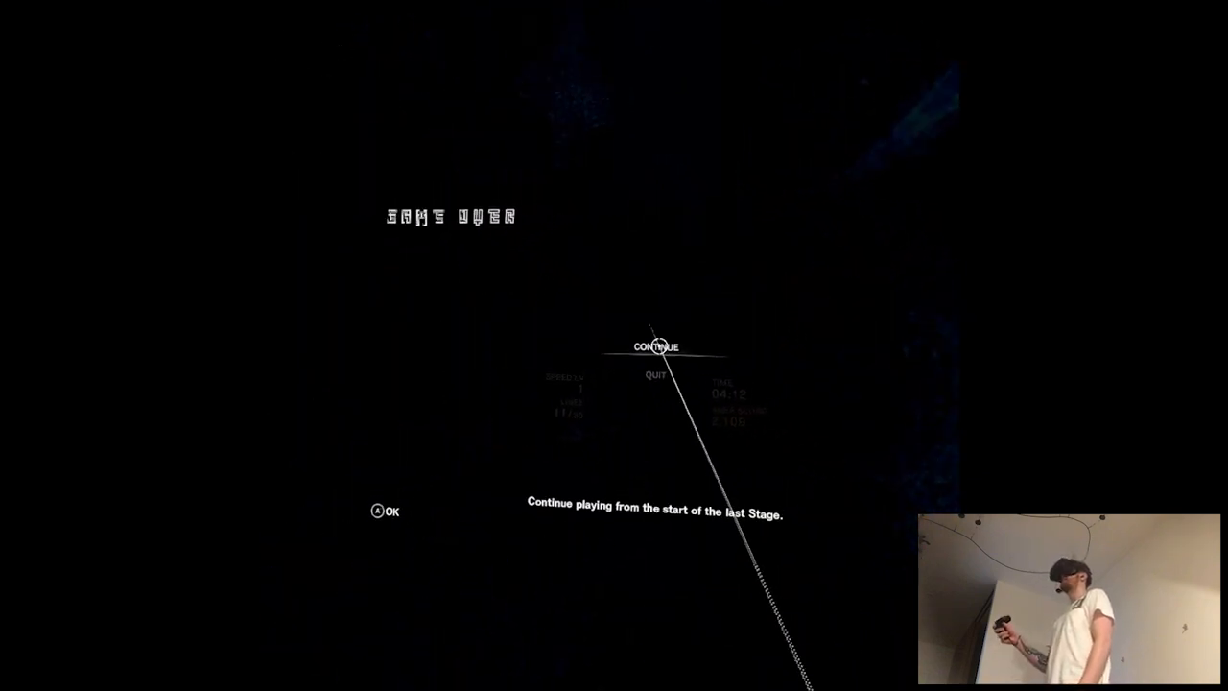
Choose CONTINUE on the results screen to resume from the last stage.
left_click(657, 345)
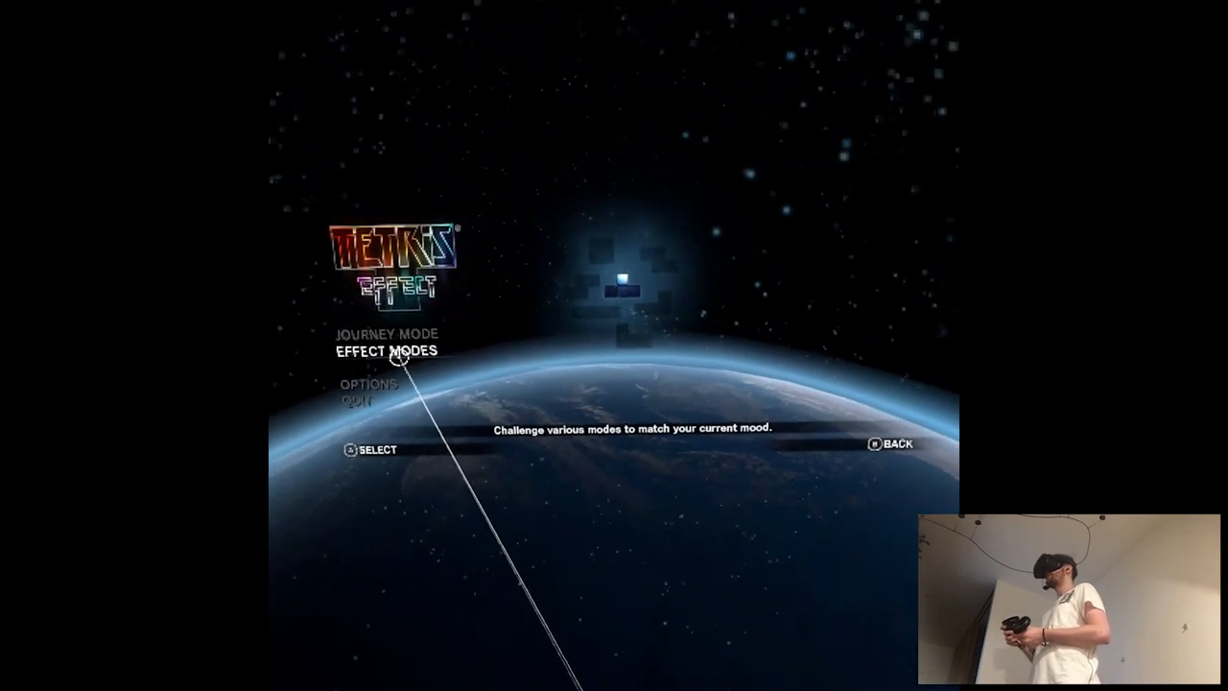
Enter Effect Modes and place the location pin on the world globe.
left_click(388, 349)
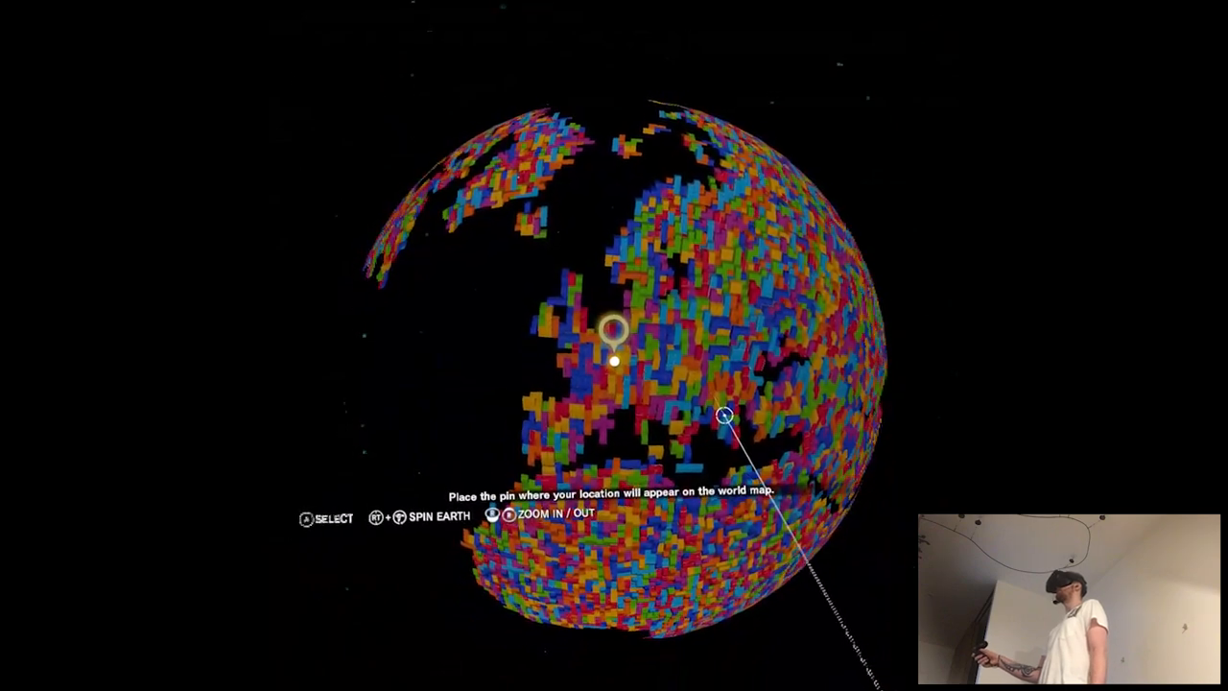
left_click(614, 361)
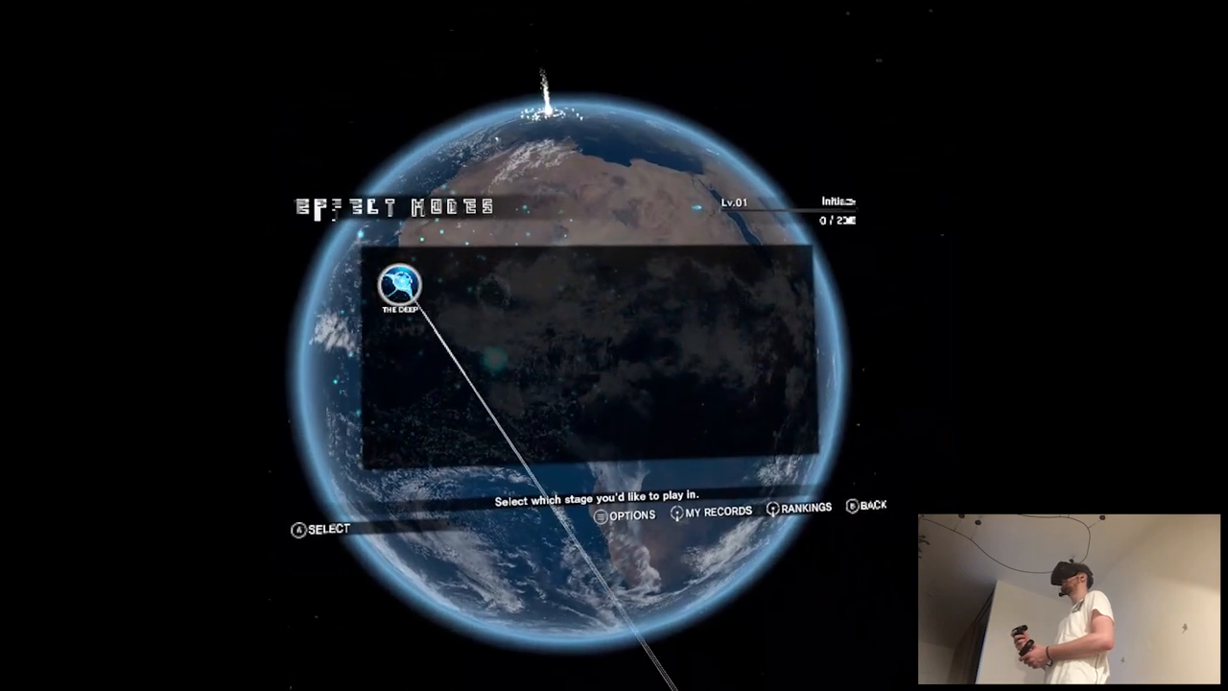
Choose The Deep stage from the Effect Modes stage selection.
left_click(399, 284)
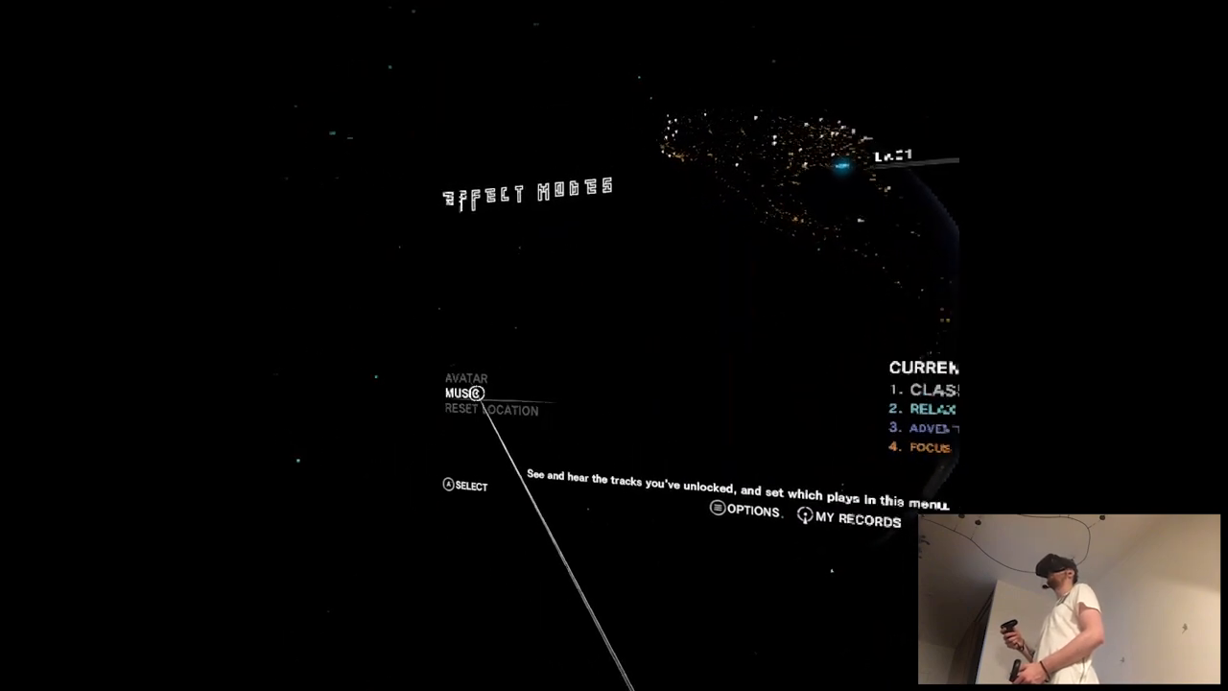
Select the music track settings from the Effect Modes menu.
left_click(464, 377)
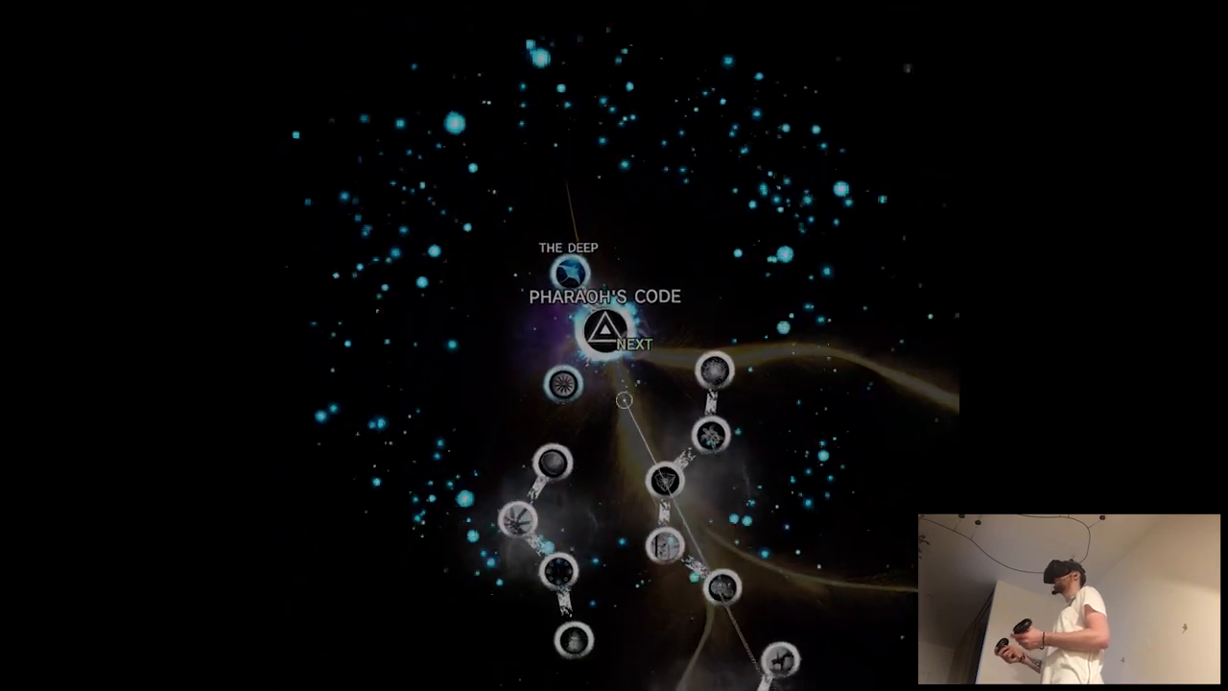
Switch Journey Mode to Practice, showing The Deep and Pharaoh's Code atop the map.
left_click(603, 330)
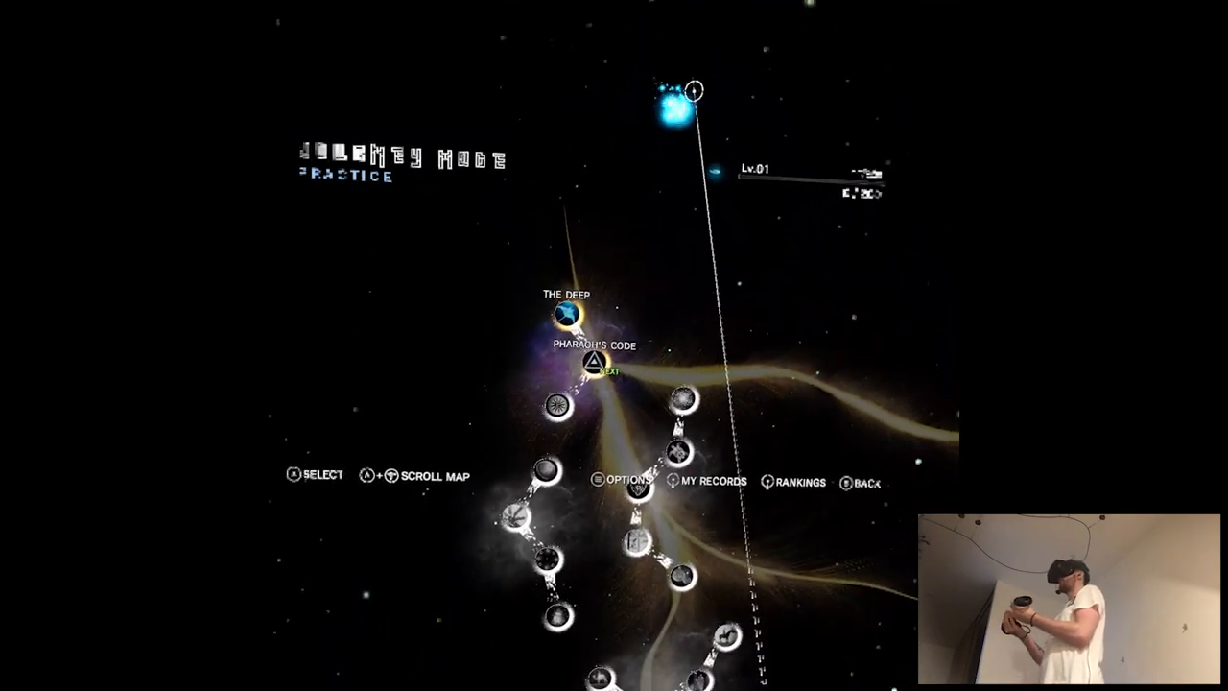
Scroll down through the Journey map before backing out to the title menu.
scroll("down", 3)
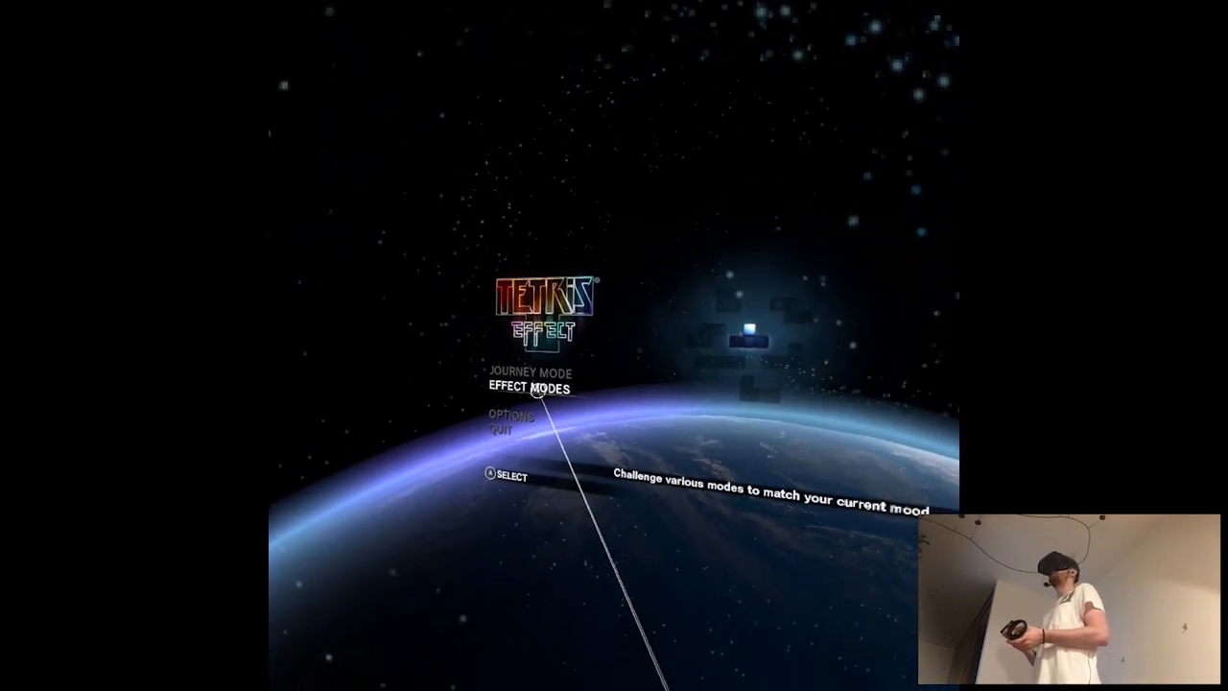
Select EFFECT MODES on the main menu, landing on its Music preview option.
left_click(534, 387)
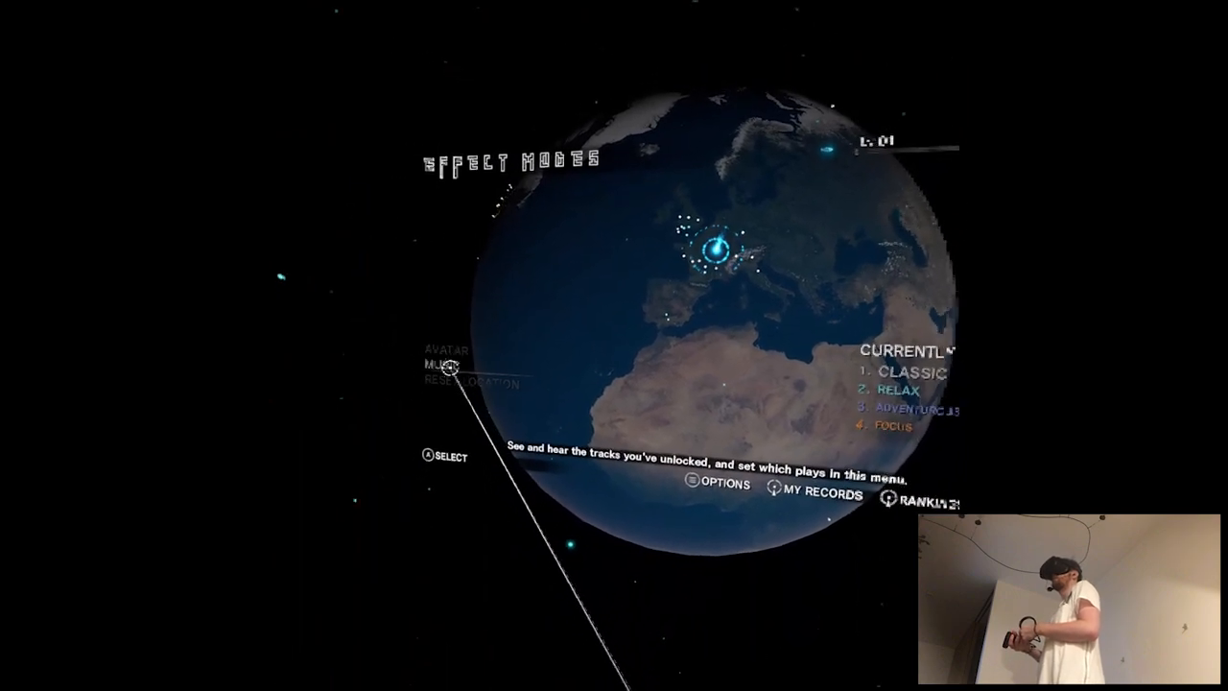
Enter an Effect Mode whose screen shows Lv. 01 Initiate at 0/200.
left_click(440, 364)
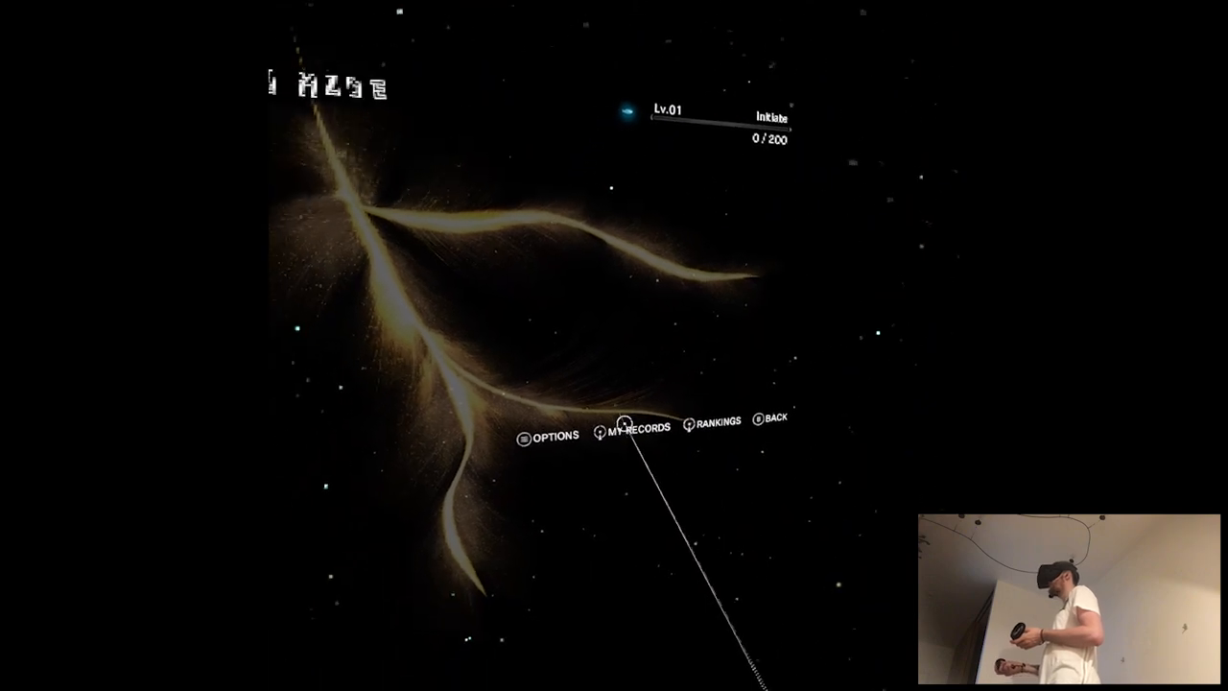
Bring up the Journey Total (Area High Score): Beginner online leaderboard.
left_click(715, 422)
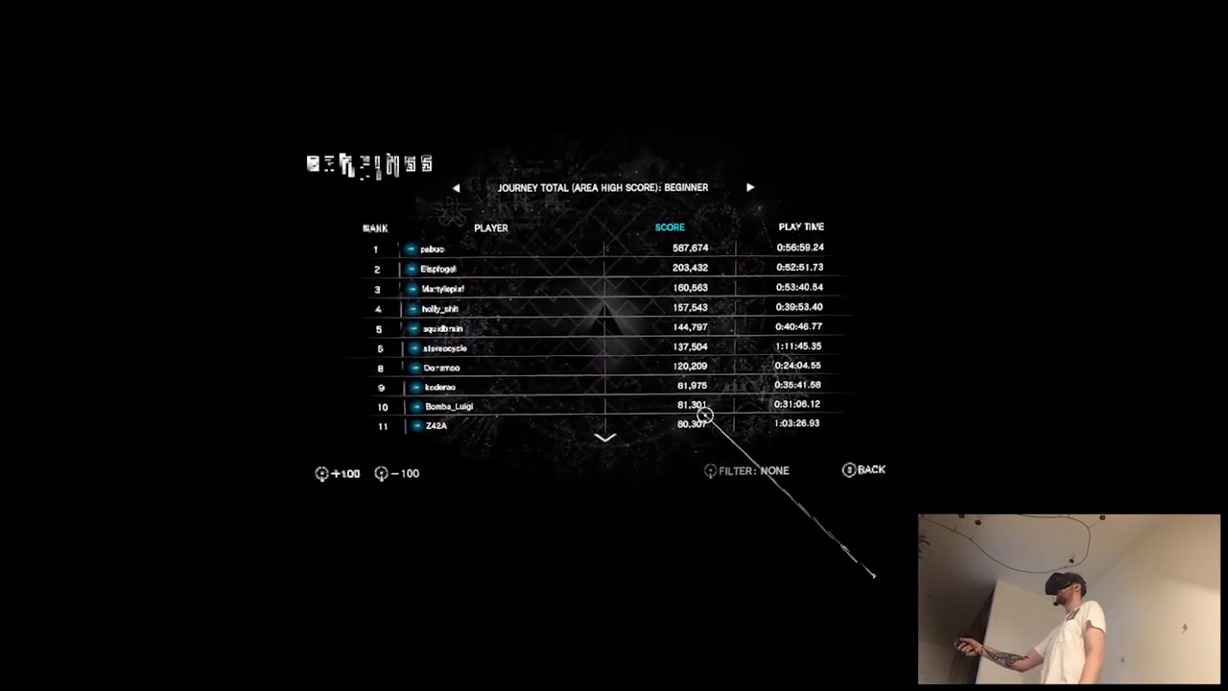
Scroll down the Beginner leaderboard before backing out to quit the game.
scroll("down", 3)
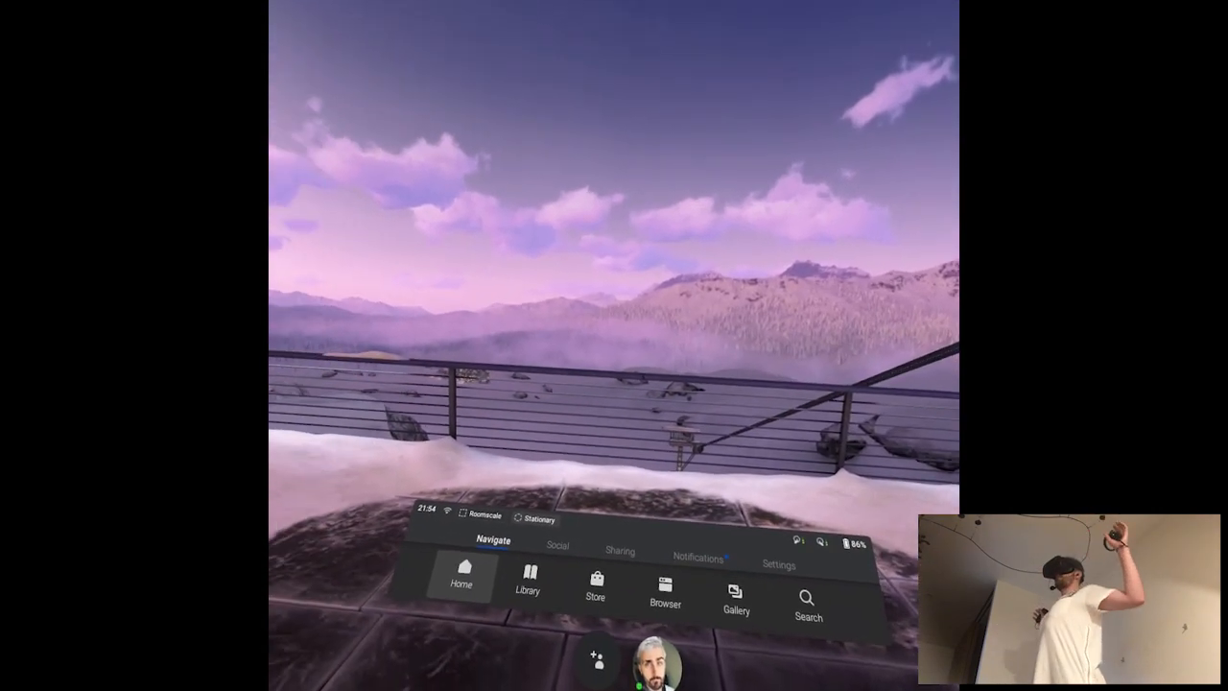
Show the Oculus Home feed with Happening Now and Jump Back In.
left_click(461, 587)
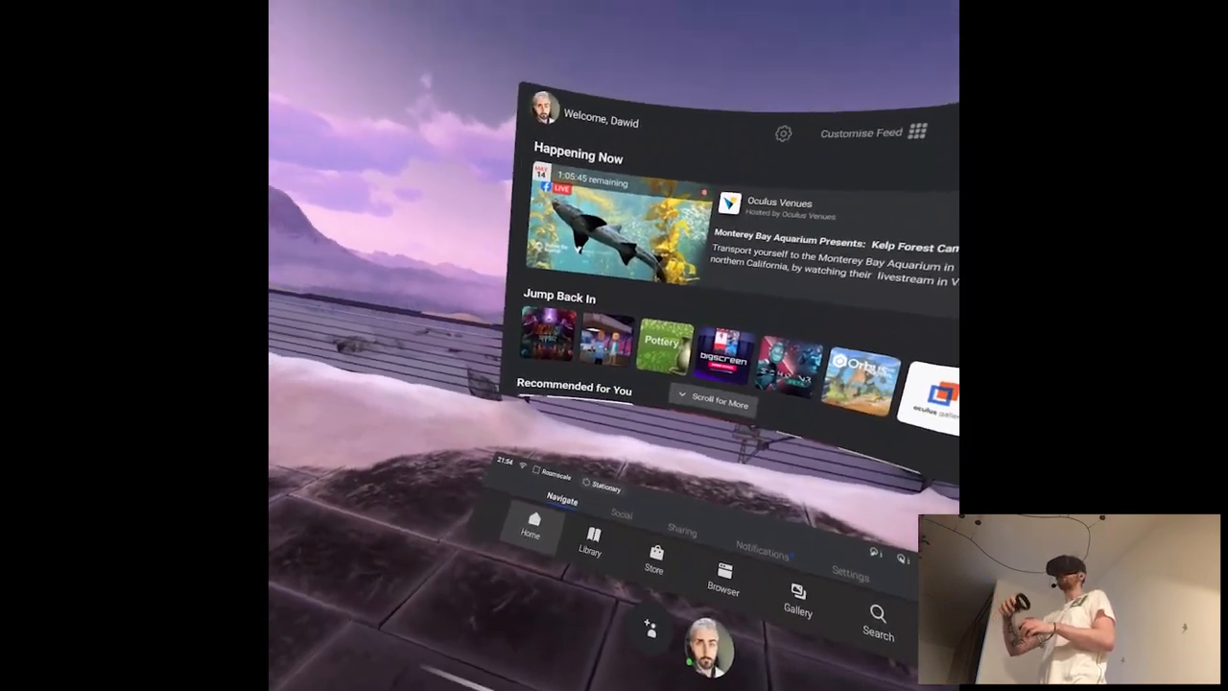
mouse_move(614, 345)
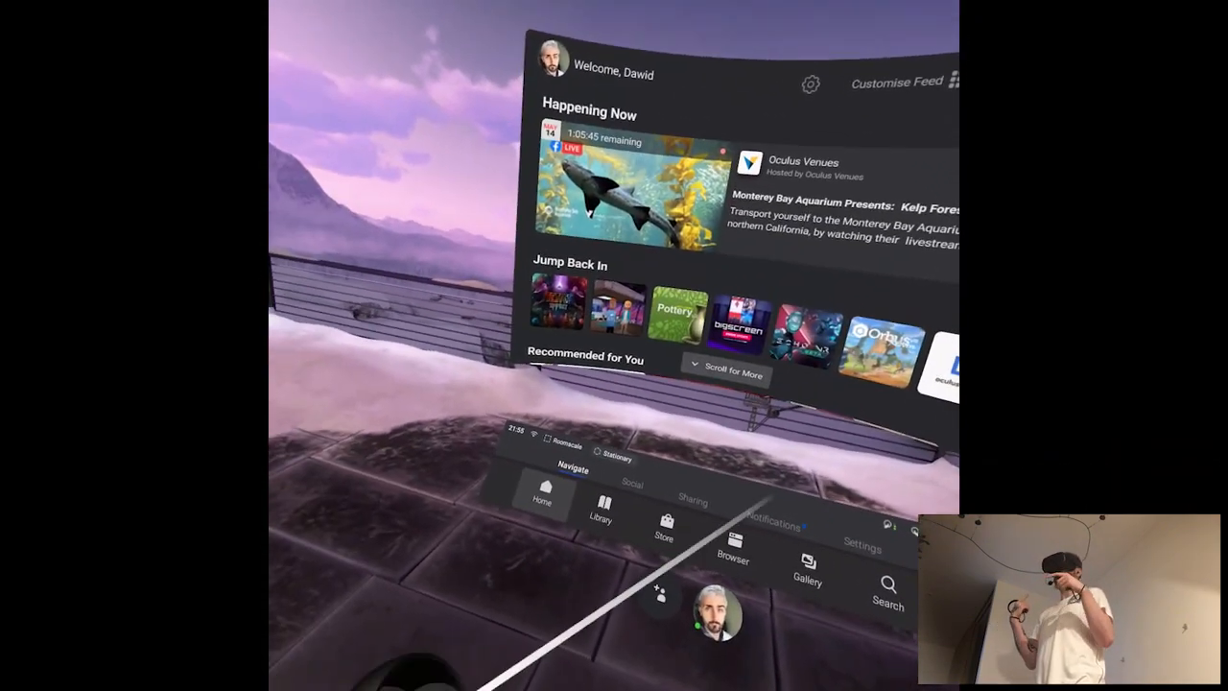
mouse_move(614, 345)
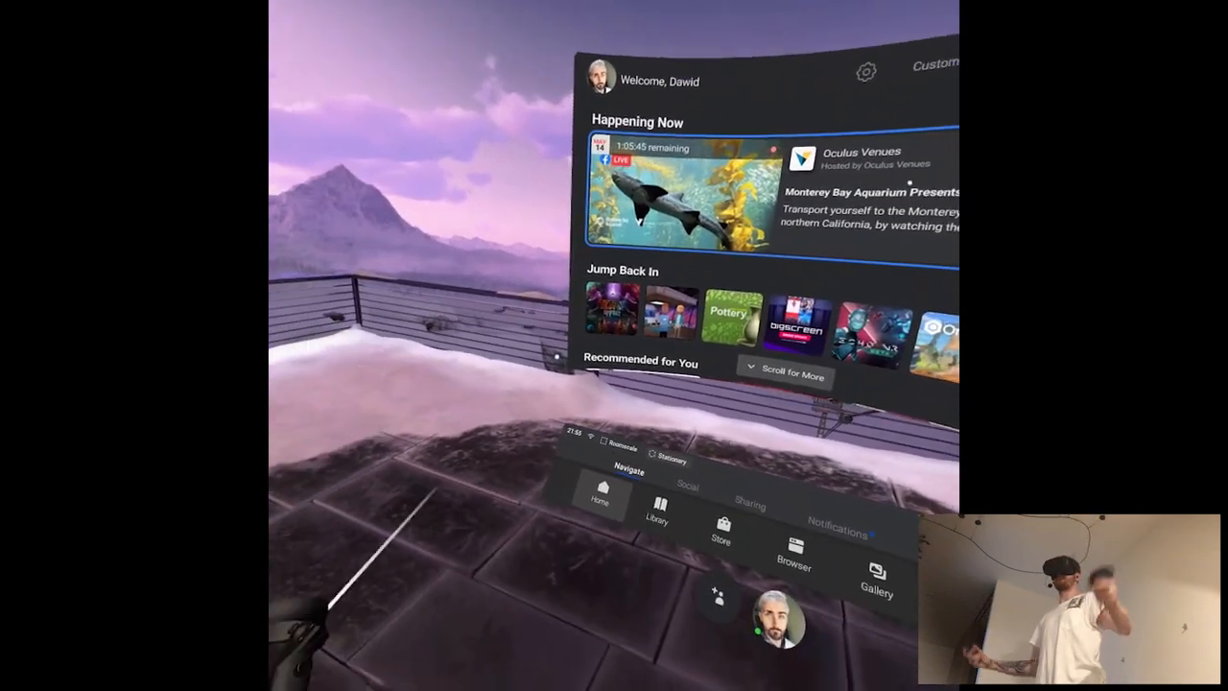
mouse_move(614, 346)
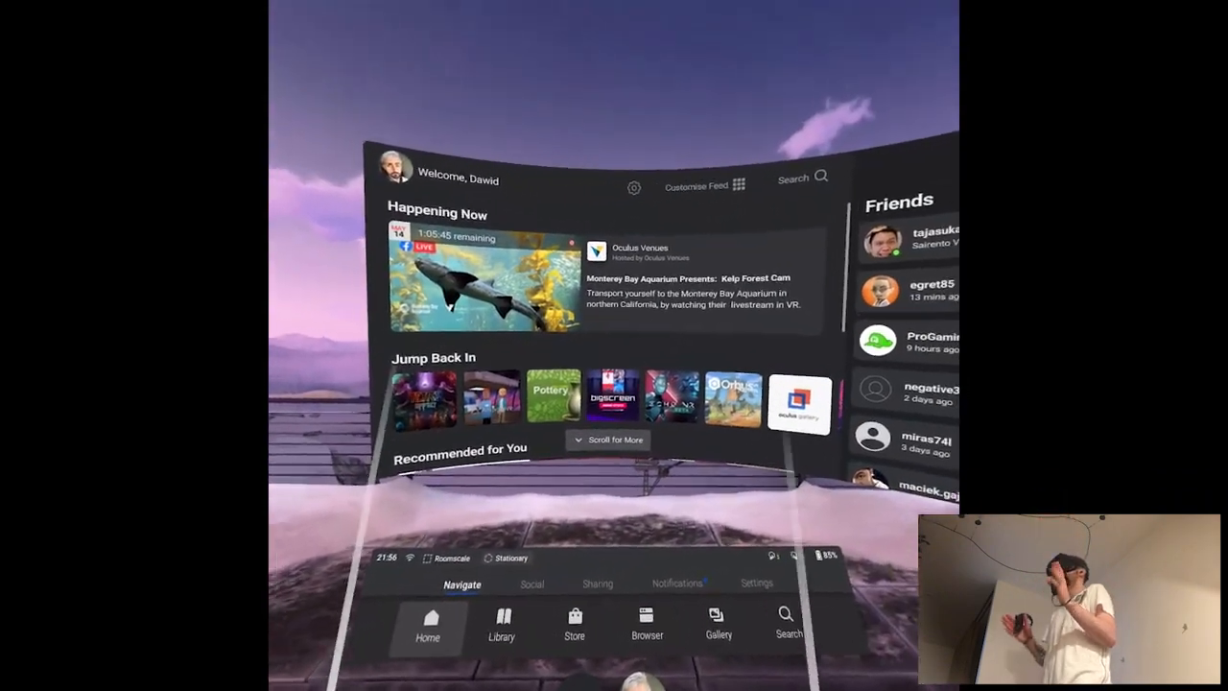
mouse_move(614, 346)
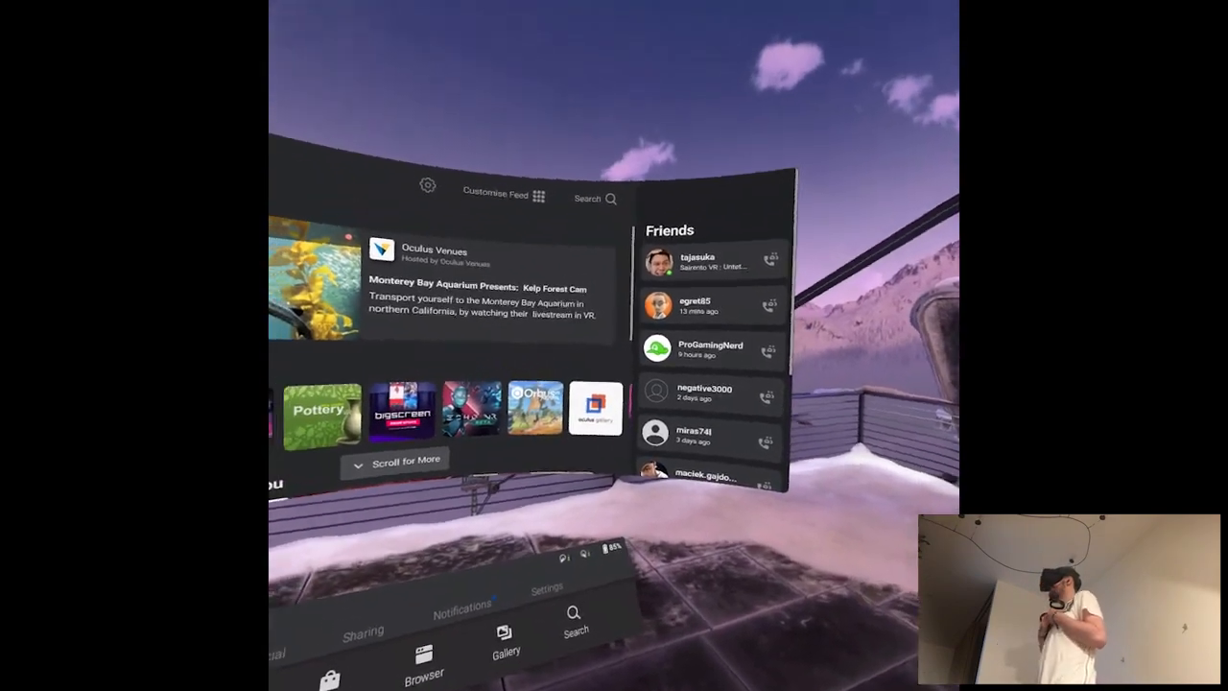
mouse_move(614, 346)
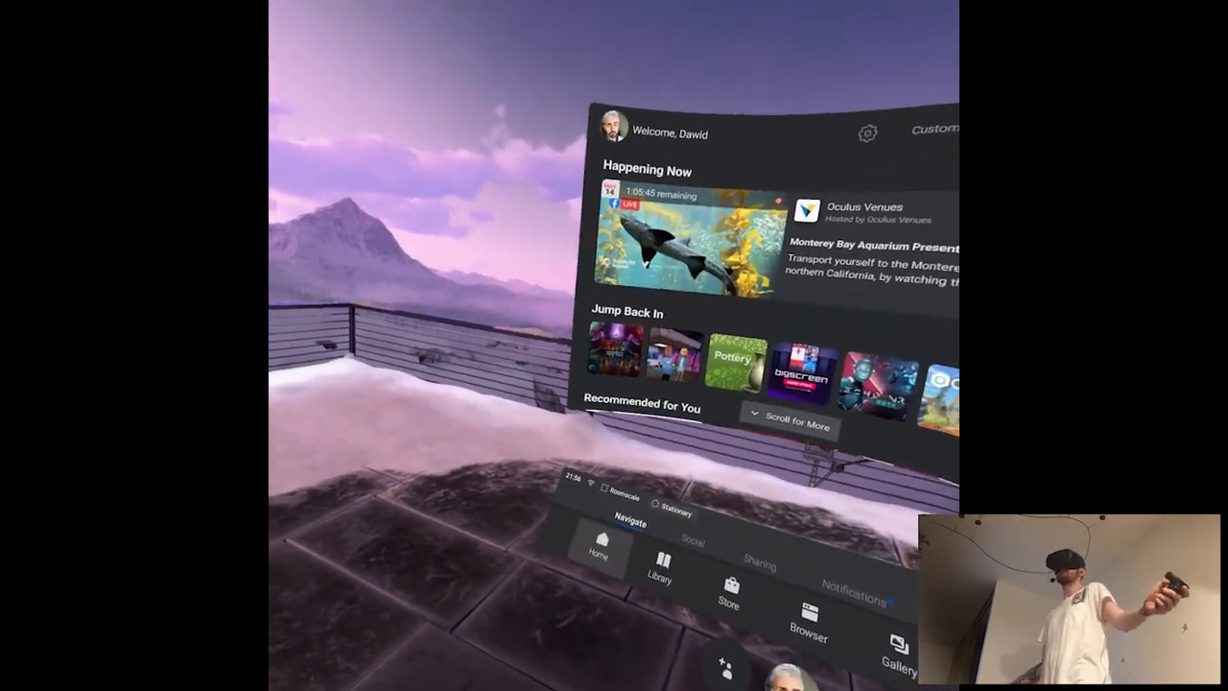
mouse_move(614, 345)
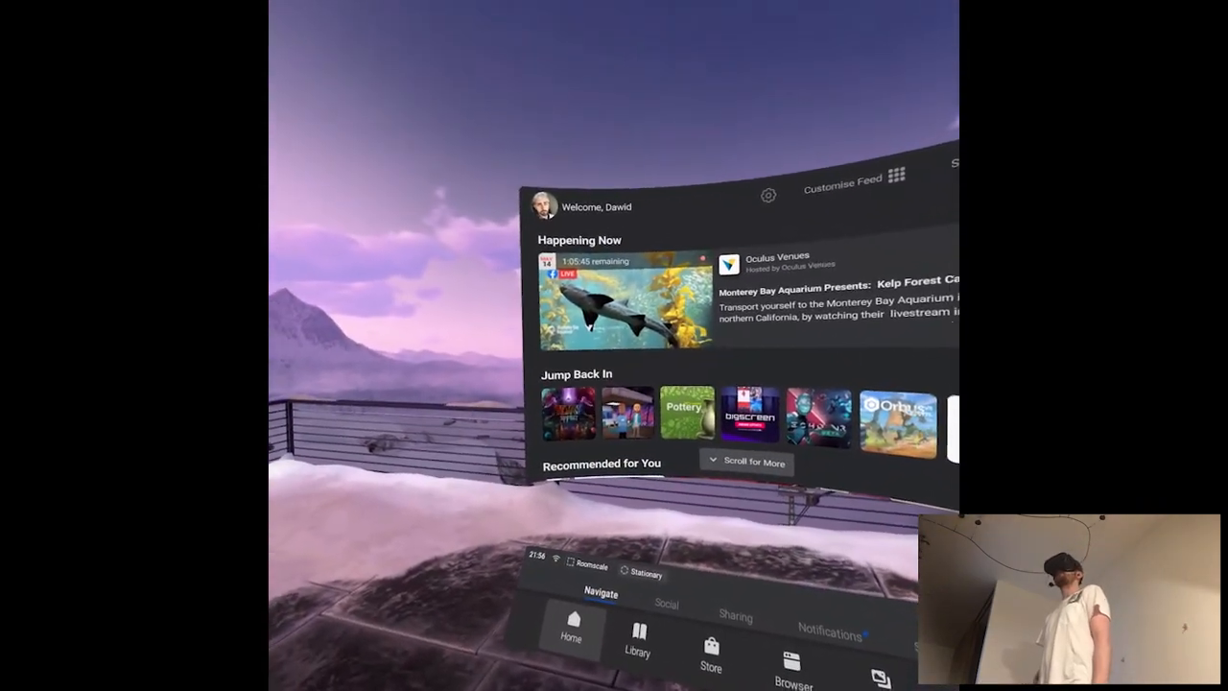